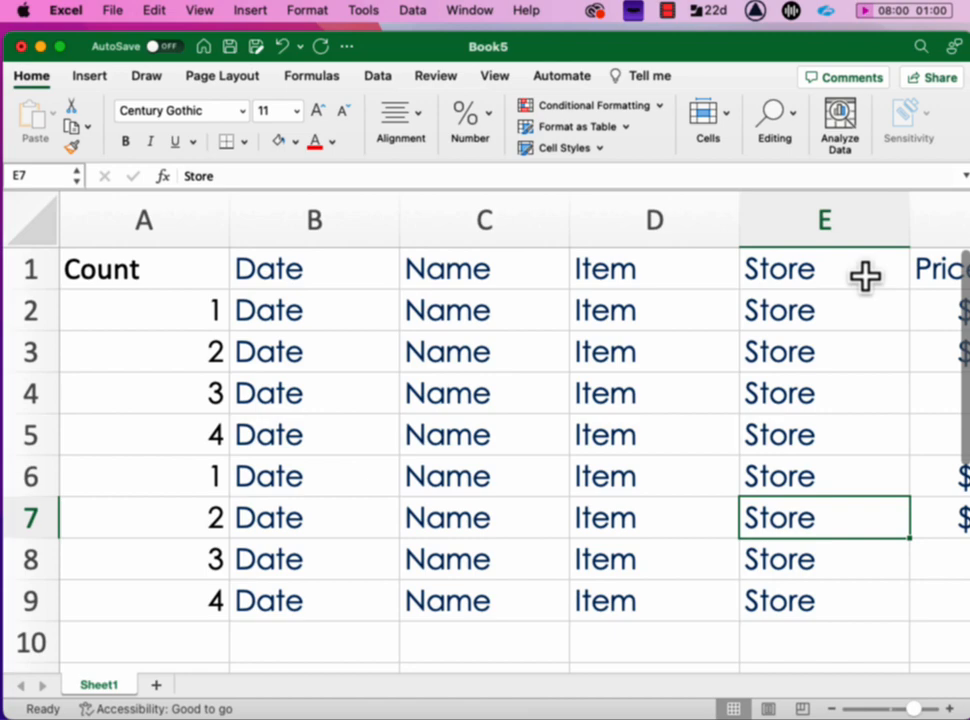
{"action": "mouse_move", "coordinate": [435, 435]}
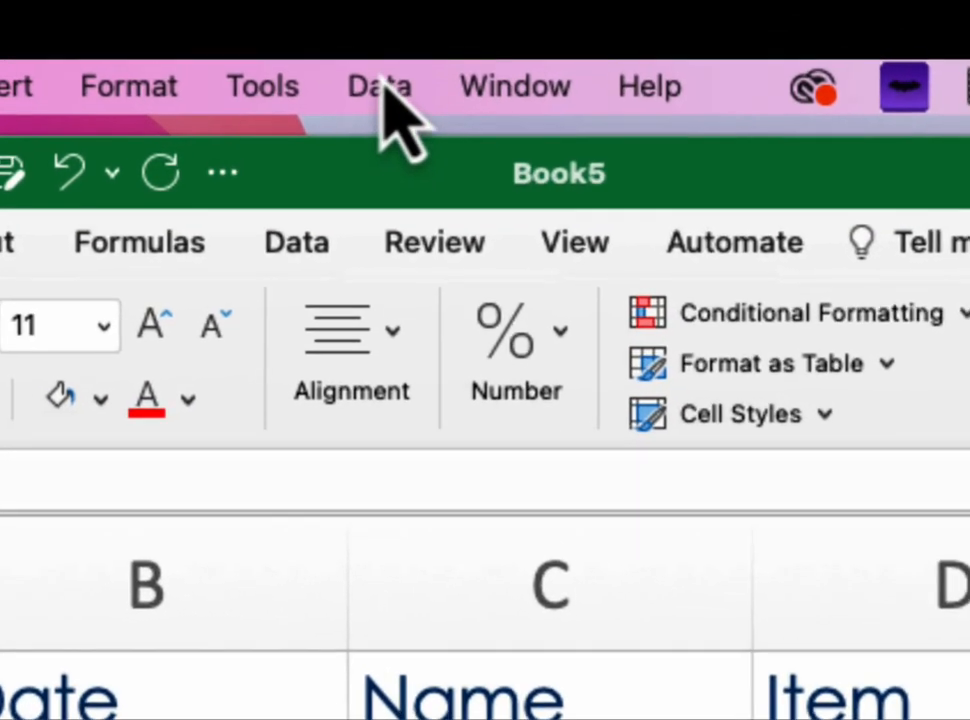
Open the Sort dialog from the Data menu for the Count, Date, Name, Item, Store table
{"action": "left_click", "coordinate": [378, 86]}
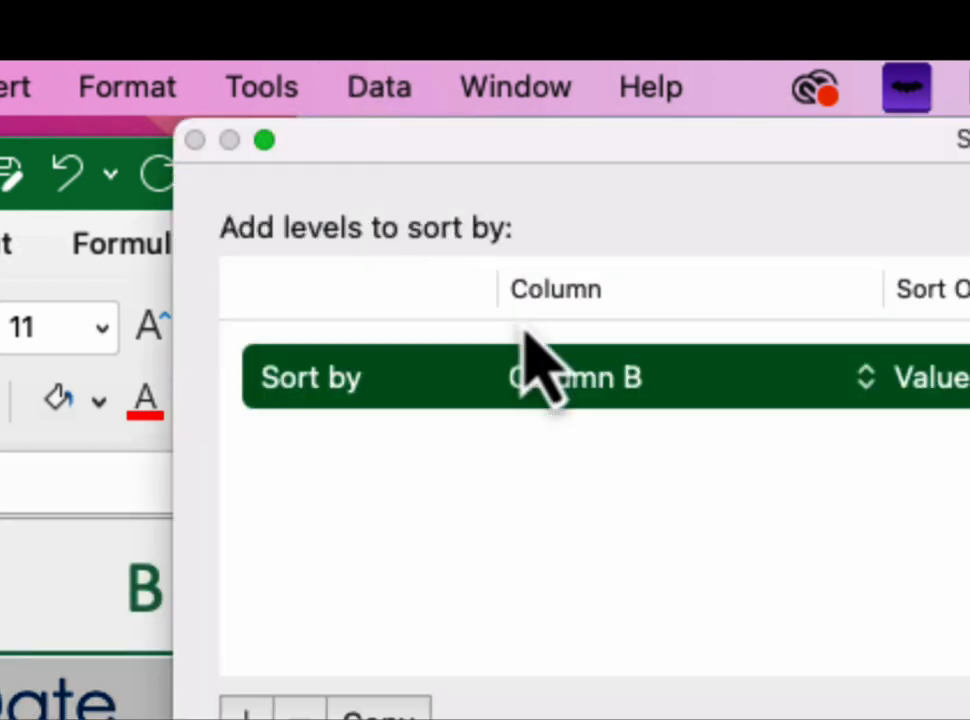
{"action": "left_click", "coordinate": [575, 377]}
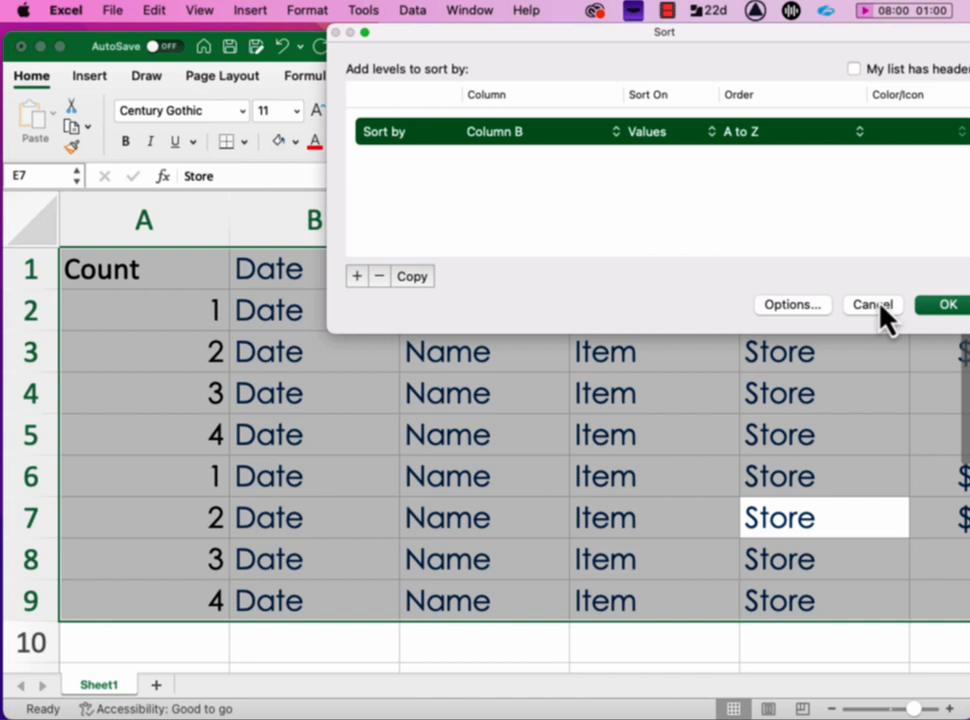
{"action": "mouse_move", "coordinate": [895, 325]}
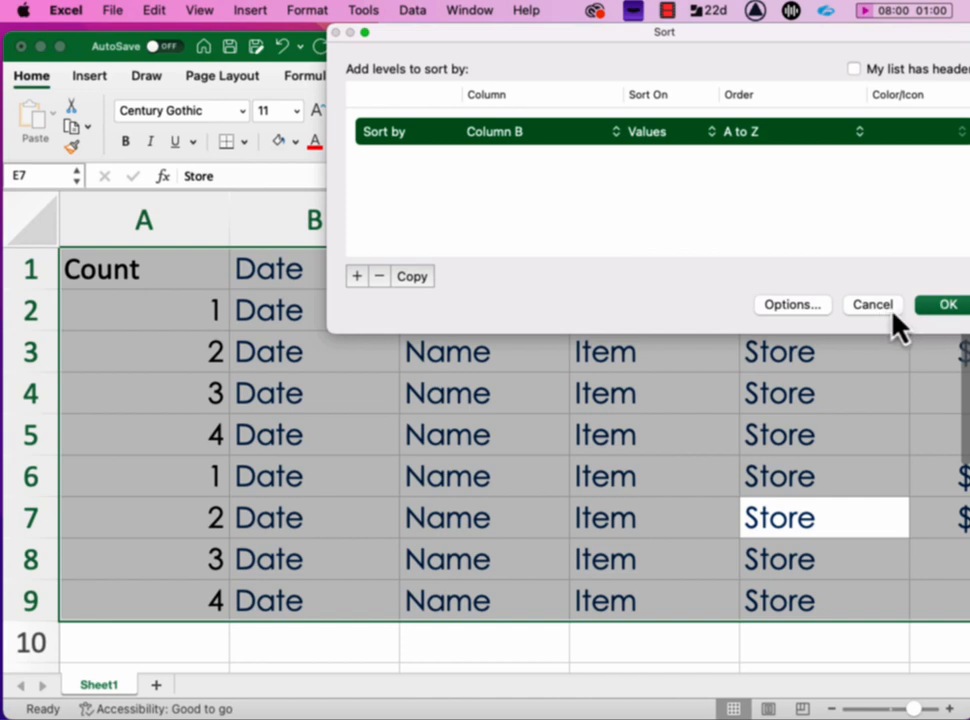
Cancel the Sort dialog, leaving the table rows in their original order
{"action": "left_click", "coordinate": [871, 304]}
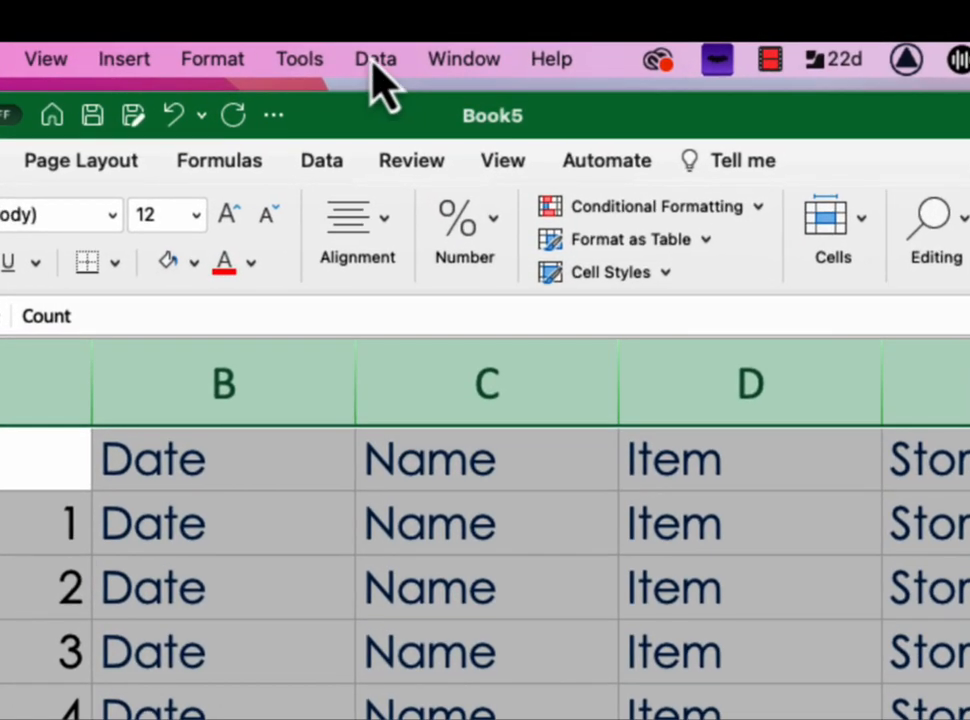
{"action": "left_click", "coordinate": [375, 58]}
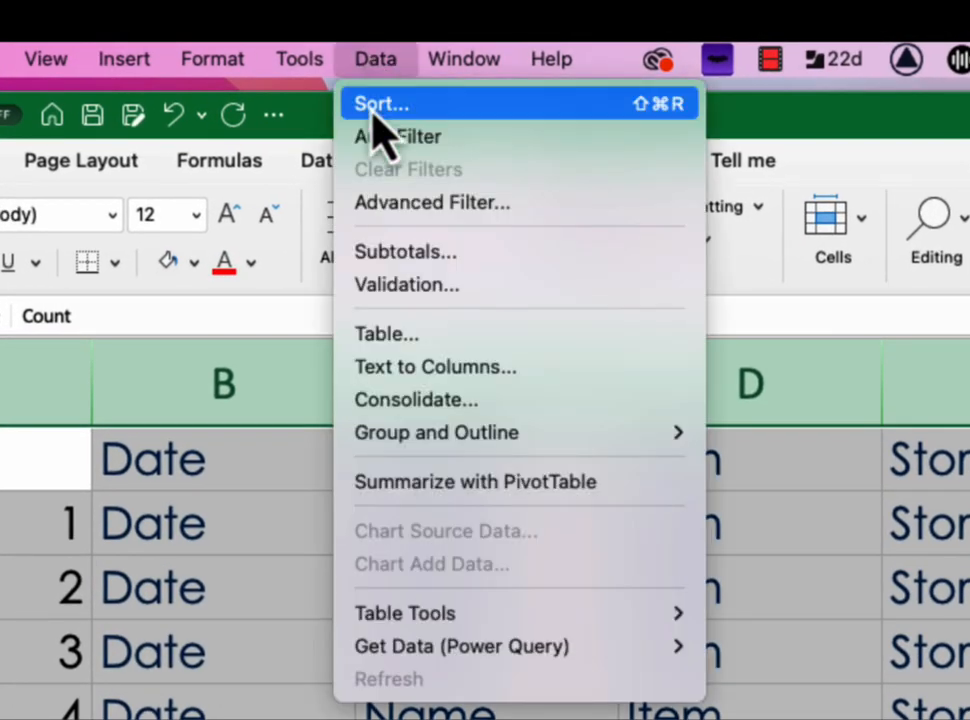
{"action": "left_click", "coordinate": [380, 103]}
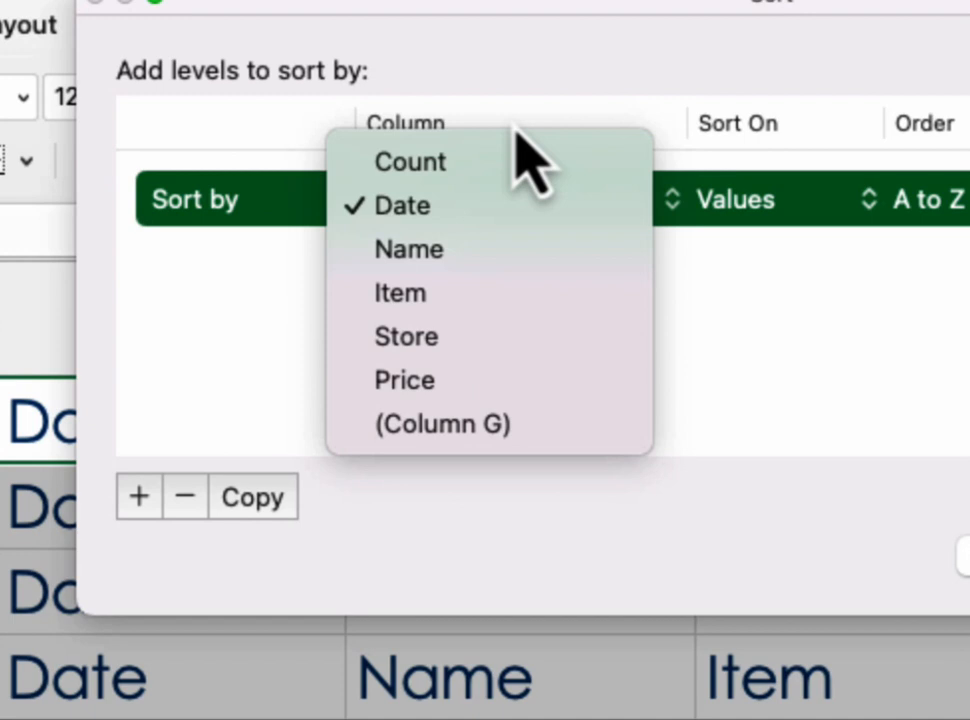
{"action": "mouse_move", "coordinate": [418, 156]}
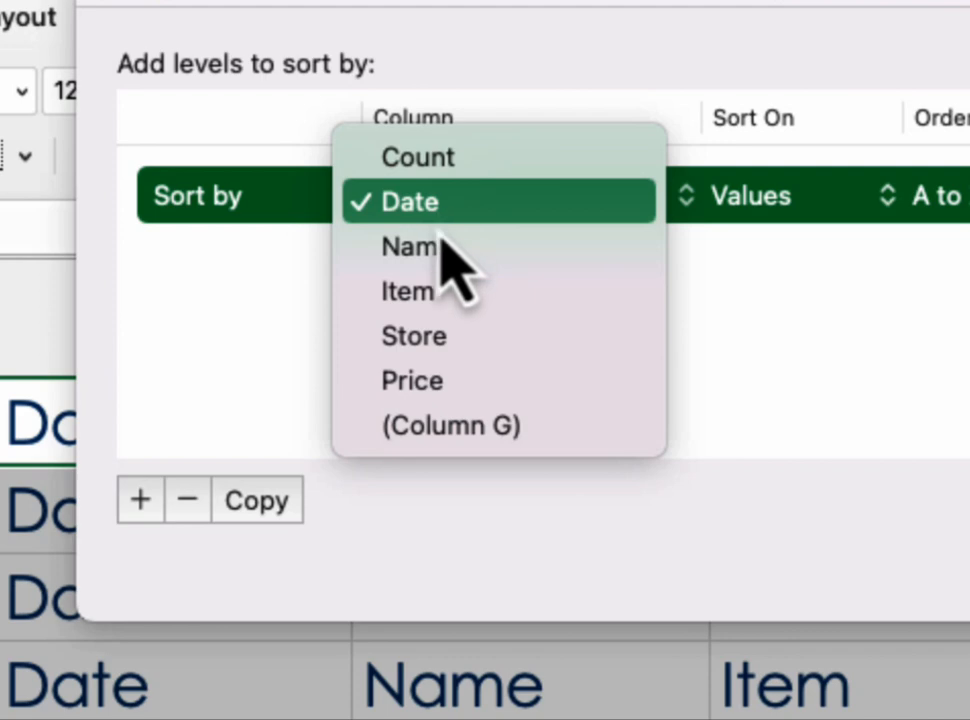
{"action": "left_click", "coordinate": [410, 247]}
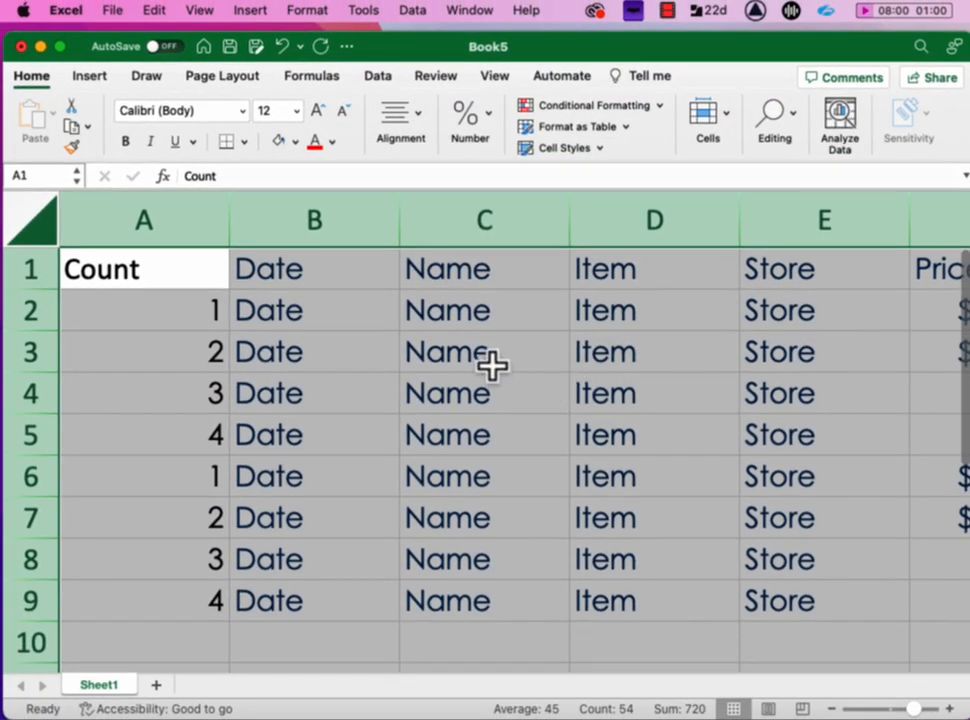
Select the header row cells, then the entire sheet, before sorting
{"action": "left_click", "coordinate": [484, 351]}
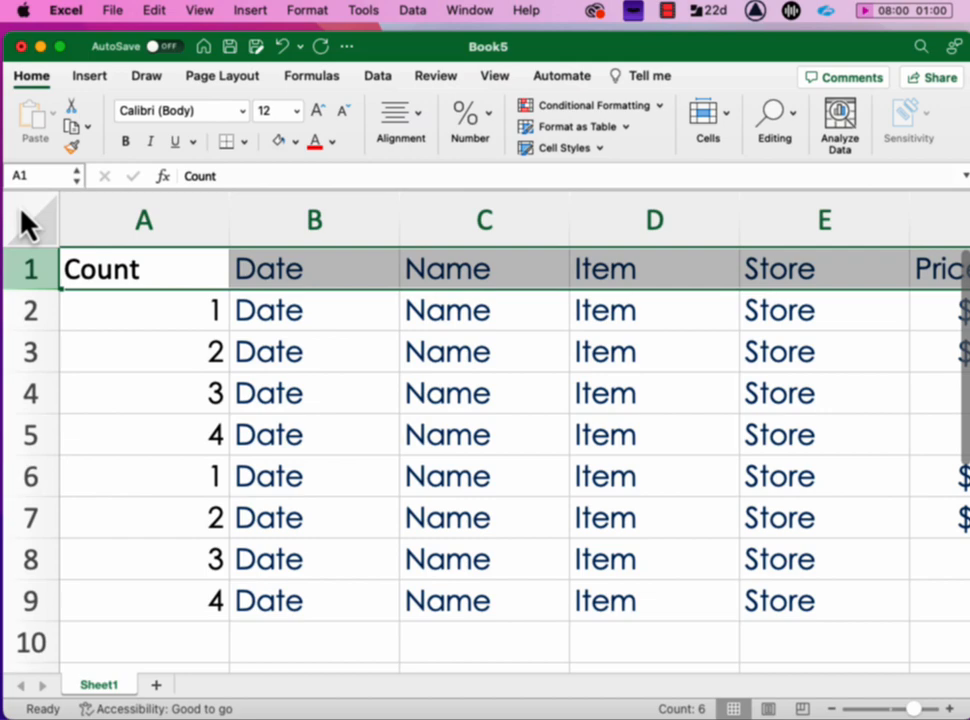
{"action": "left_click", "coordinate": [412, 11]}
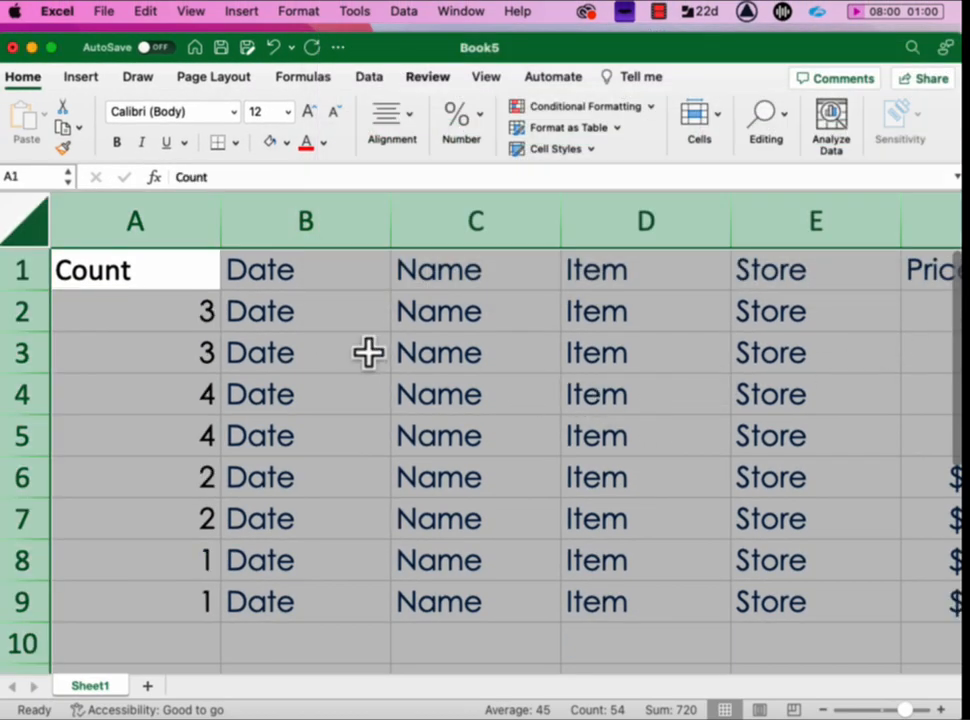
{"action": "mouse_move", "coordinate": [915, 278]}
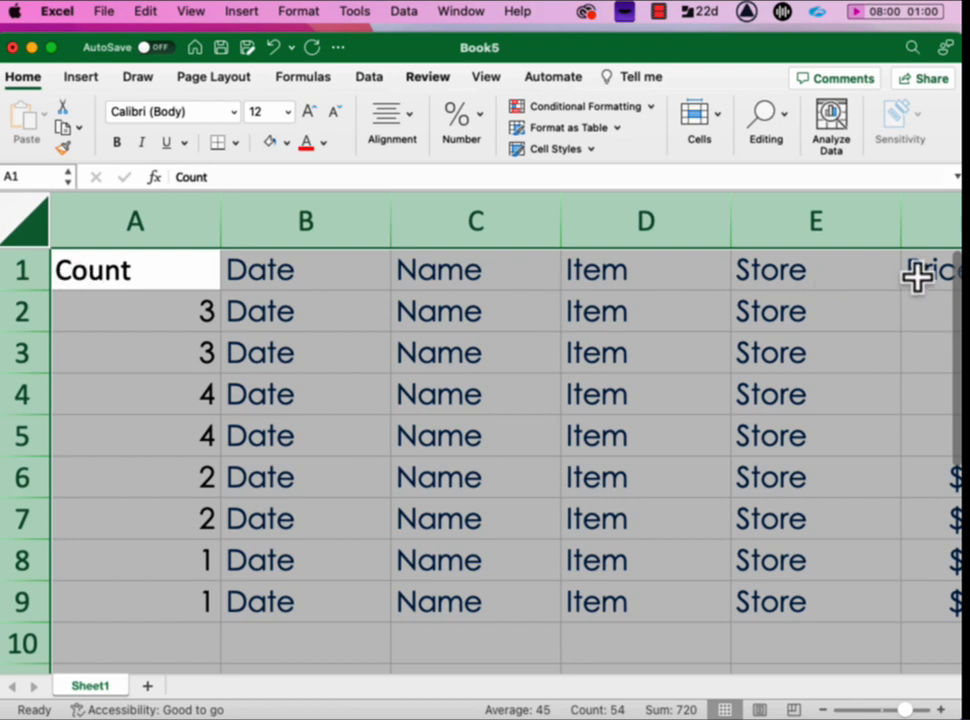